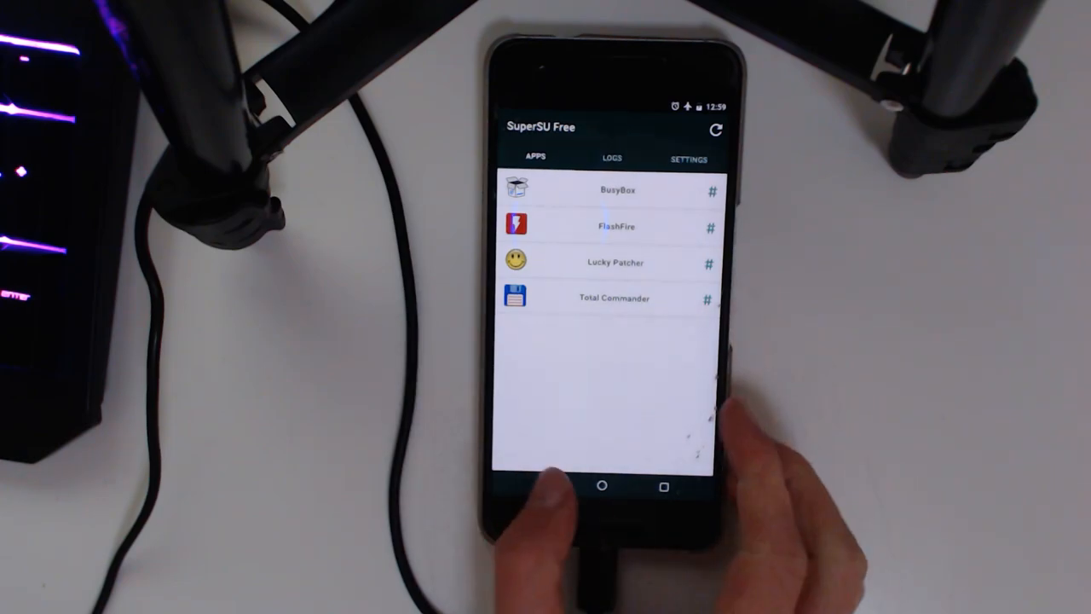
Request the Nexus 6P 'angler' NPD90G factory image and agree to the preview license terms
{"action": "left_click", "coordinate": [602, 486]}
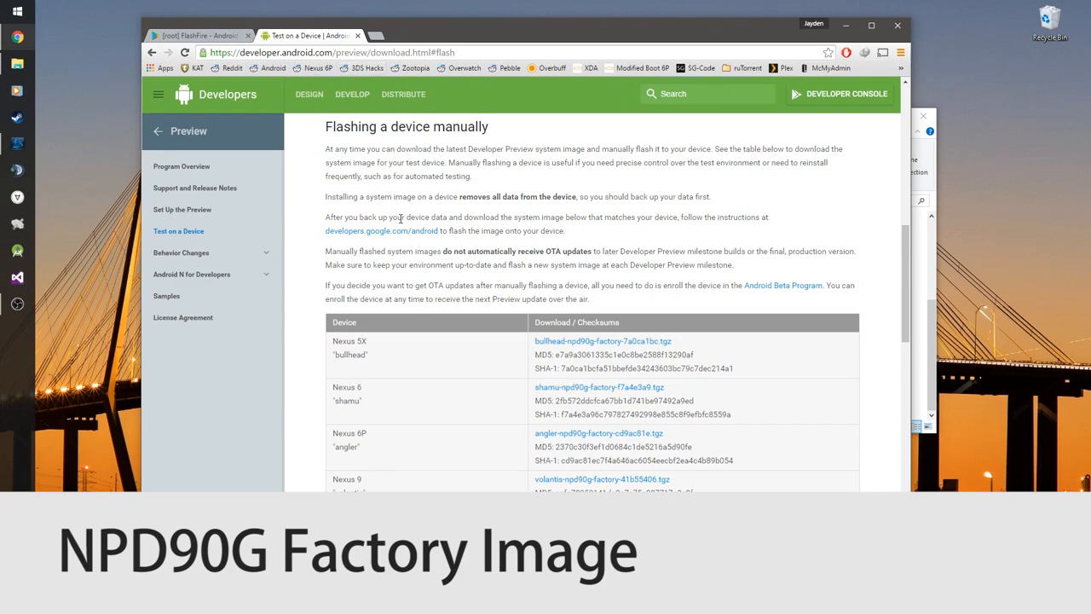
{"action": "scroll", "scroll_direction": "down", "scroll_amount": 3}
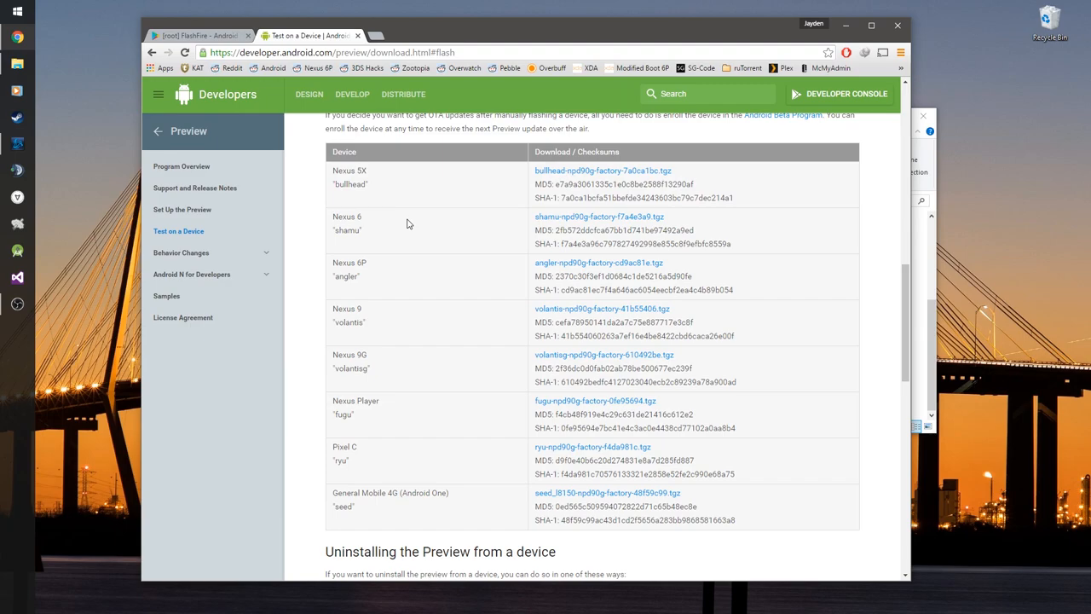
{"action": "left_click", "coordinate": [603, 353]}
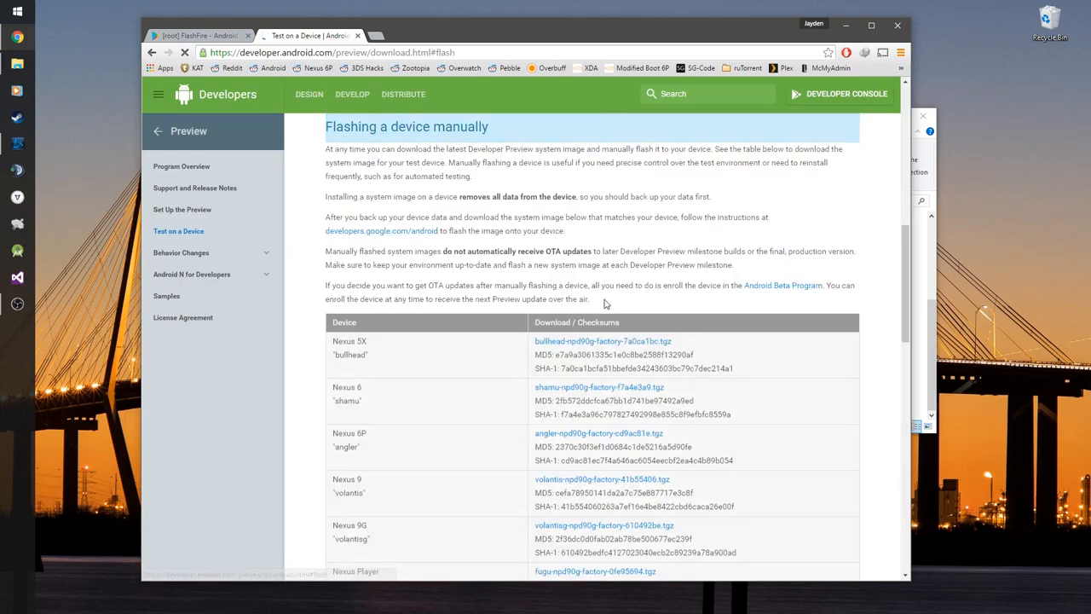
{"action": "scroll", "scroll_direction": "down", "scroll_amount": 3}
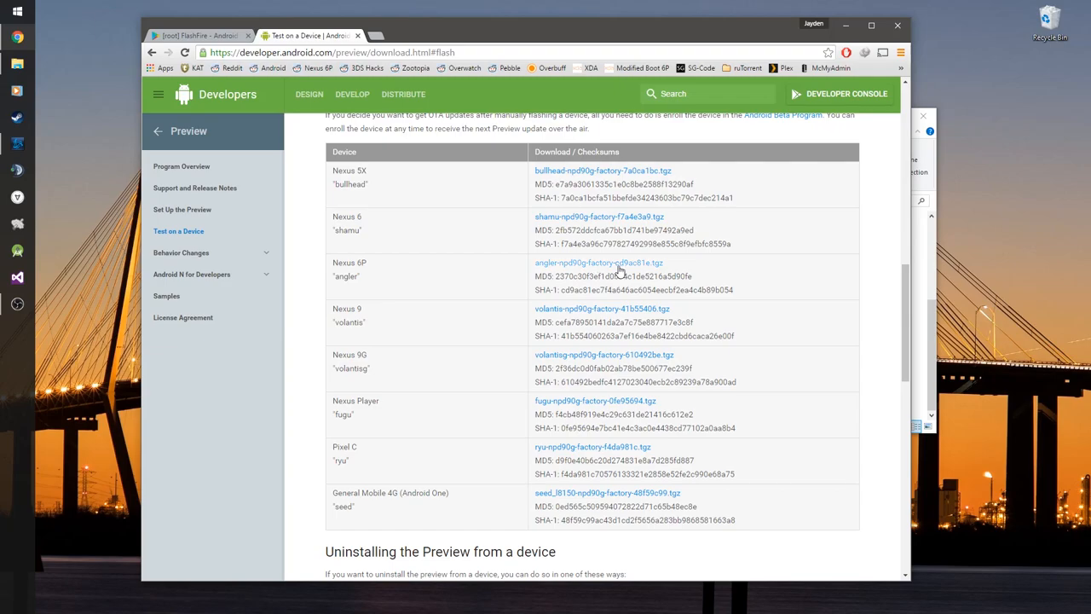
{"action": "left_click", "coordinate": [598, 262]}
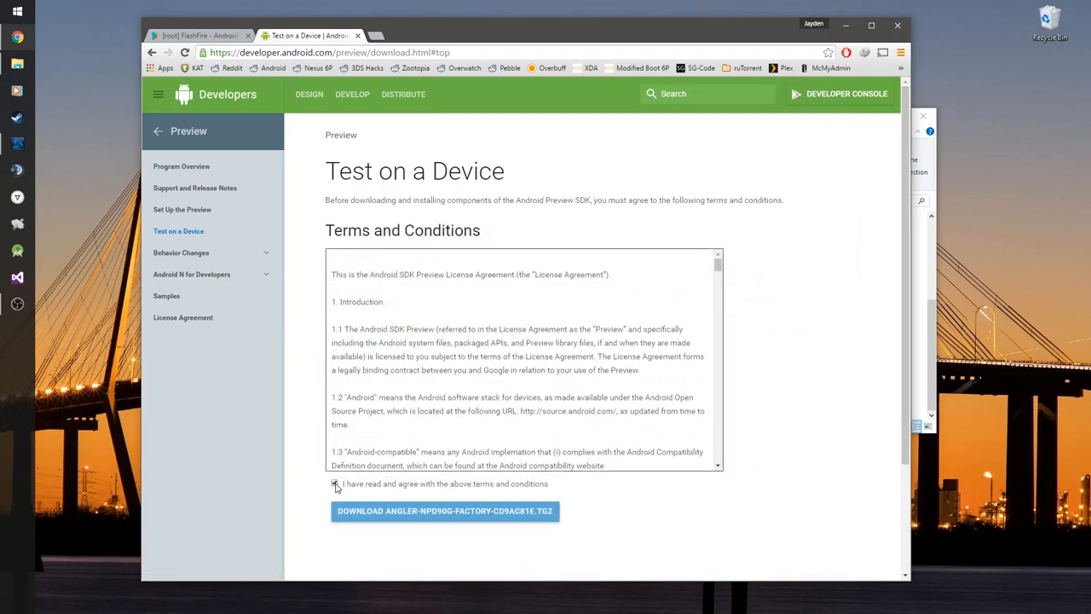
{"action": "left_click", "coordinate": [334, 484]}
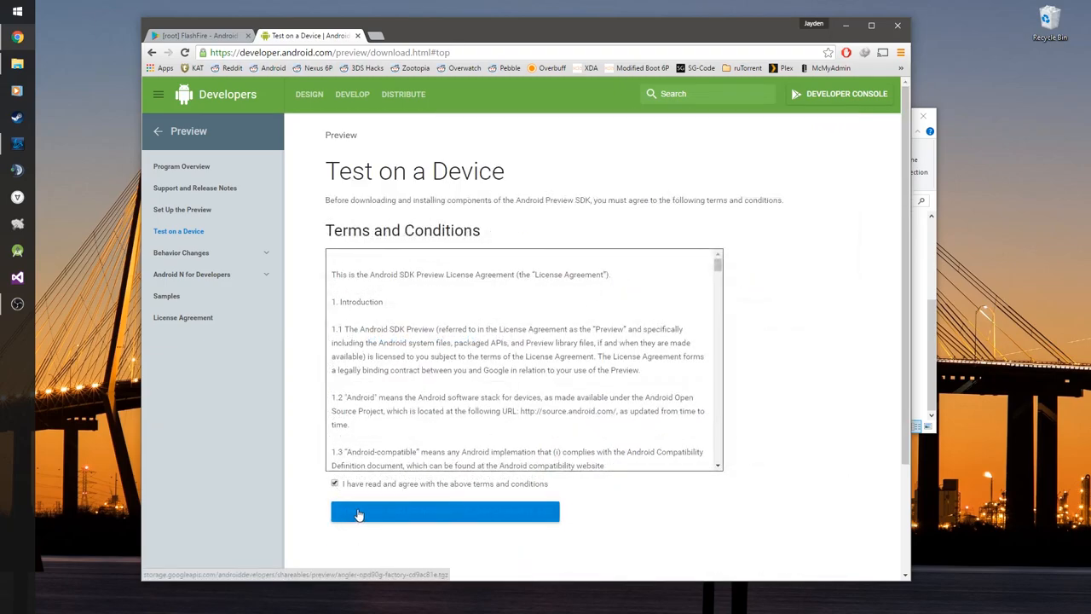